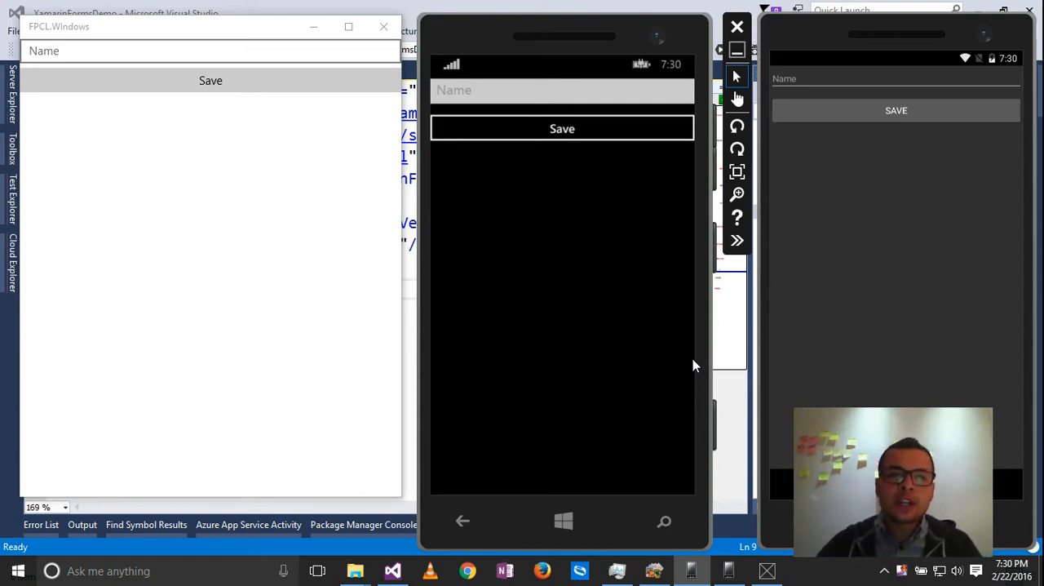
{"action": "mouse_move", "coordinate": [225, 121]}
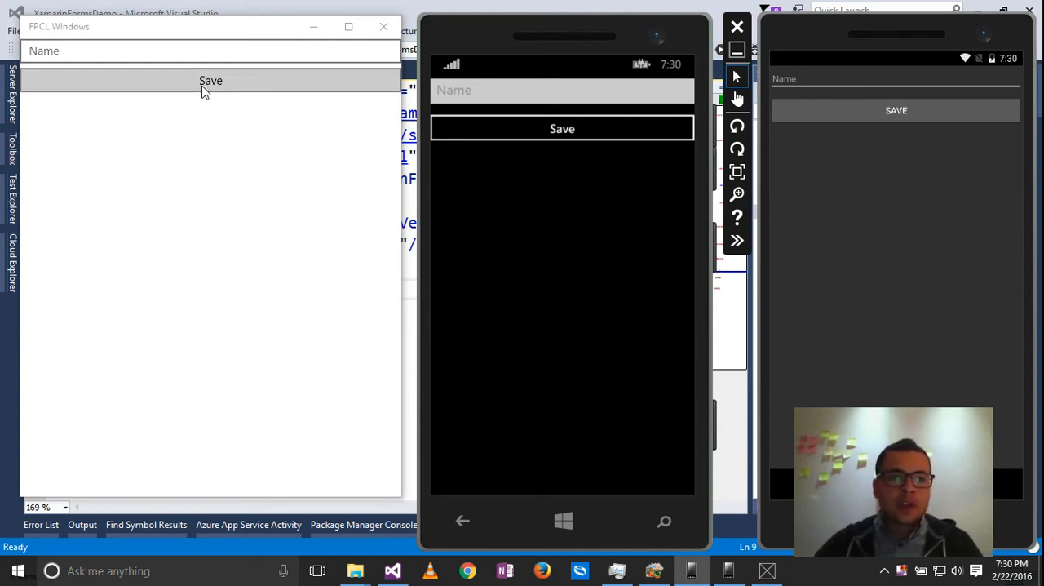
Preview the finished result: trigger and dismiss the save notification in the Windows, Windows Phone and Android apps.
{"action": "left_click", "coordinate": [211, 80]}
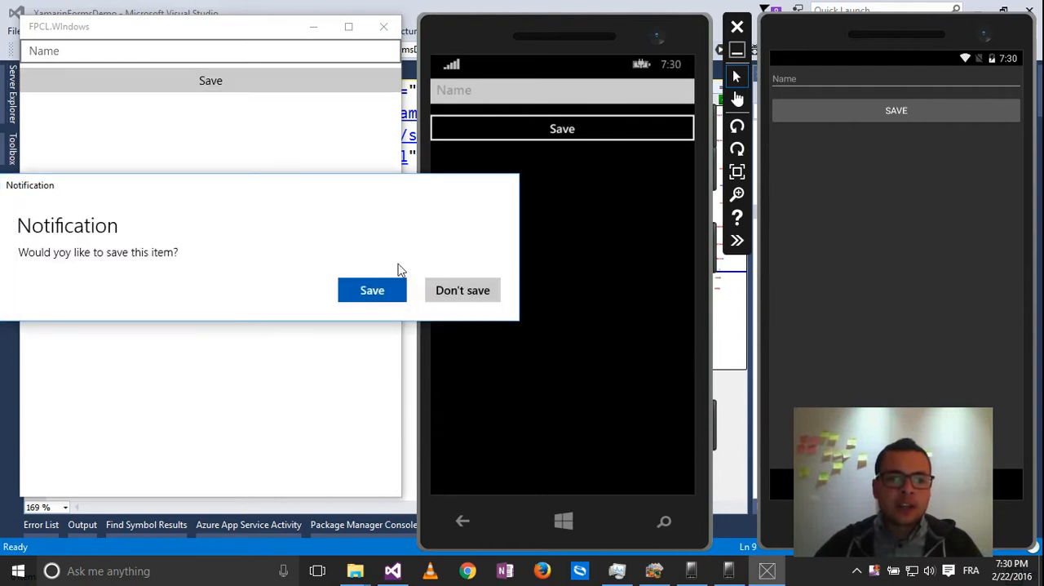
{"action": "mouse_move", "coordinate": [444, 271]}
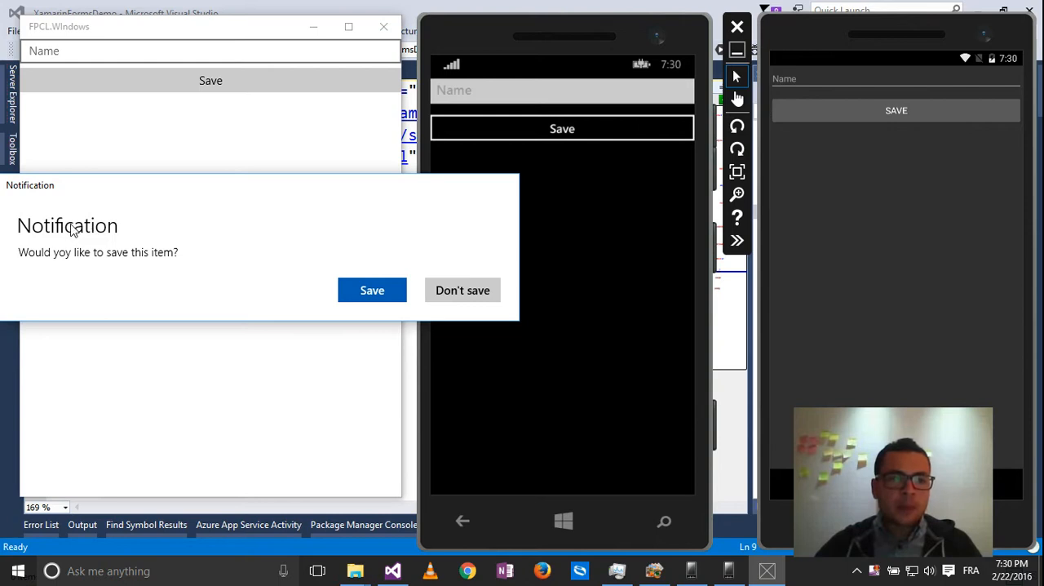
{"action": "mouse_move", "coordinate": [461, 290]}
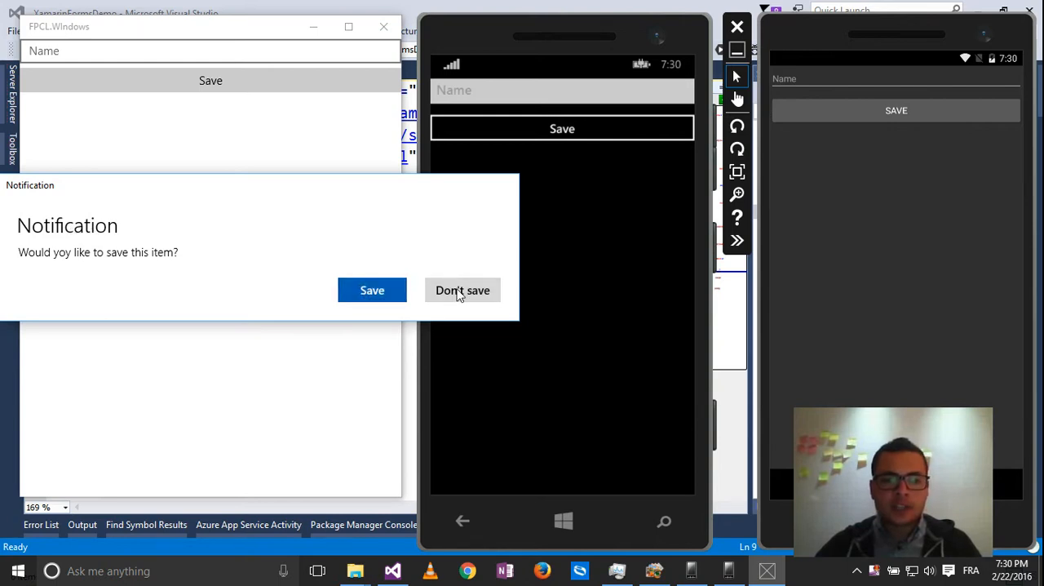
{"action": "left_click", "coordinate": [464, 291]}
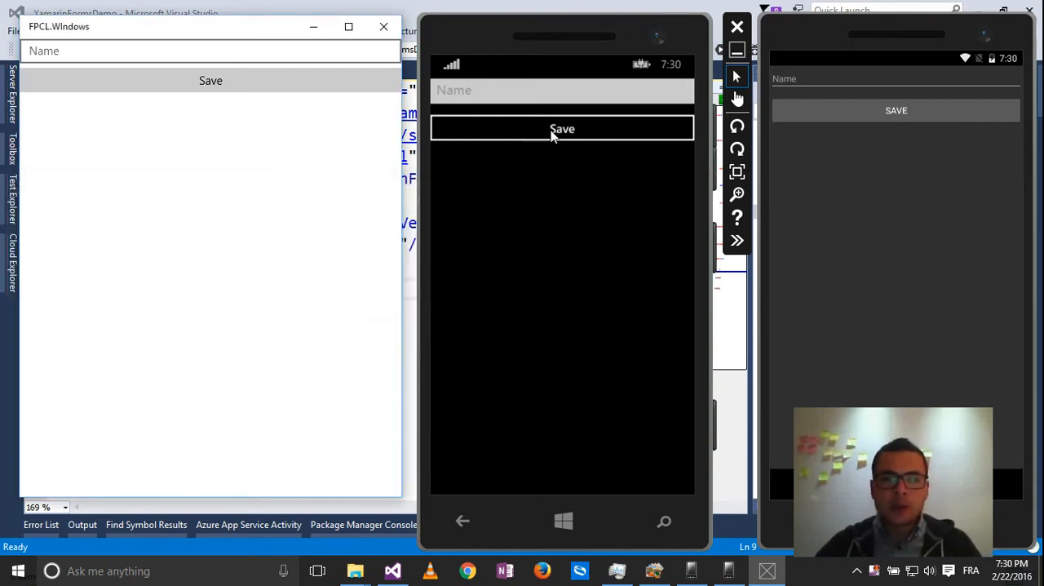
{"action": "left_click", "coordinate": [562, 127]}
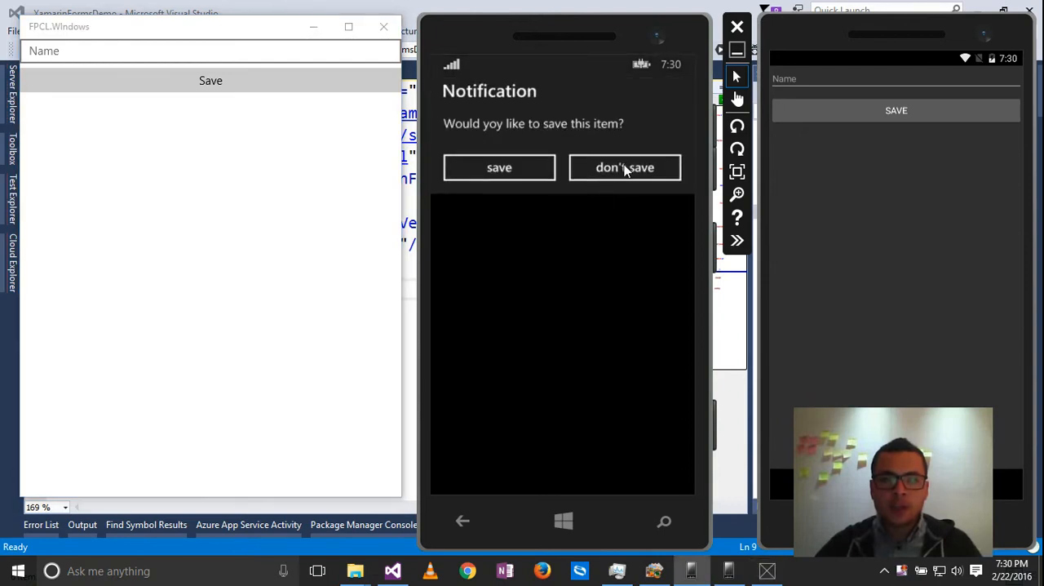
{"action": "left_click", "coordinate": [625, 167]}
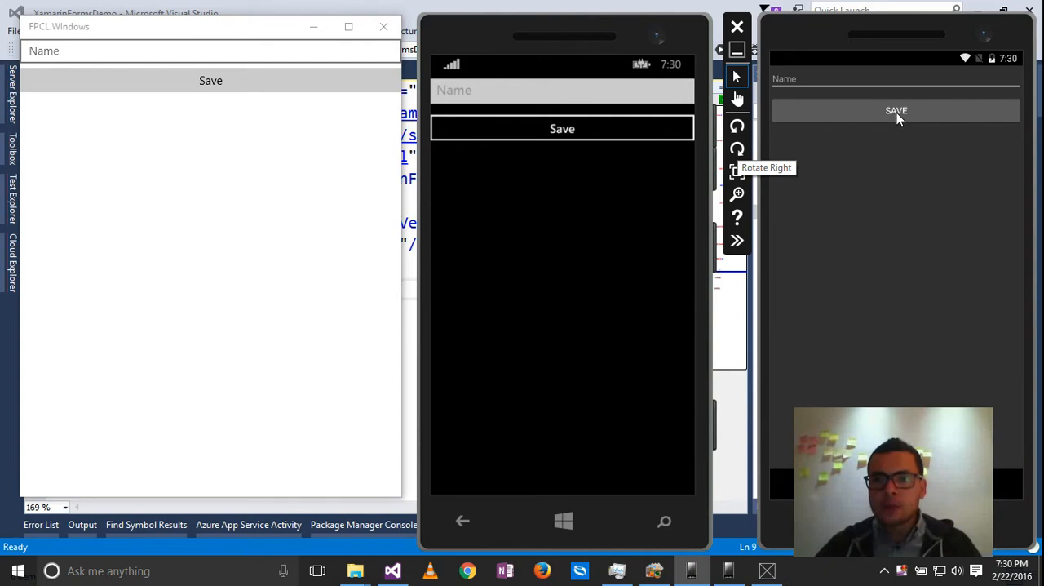
{"action": "left_click", "coordinate": [896, 111]}
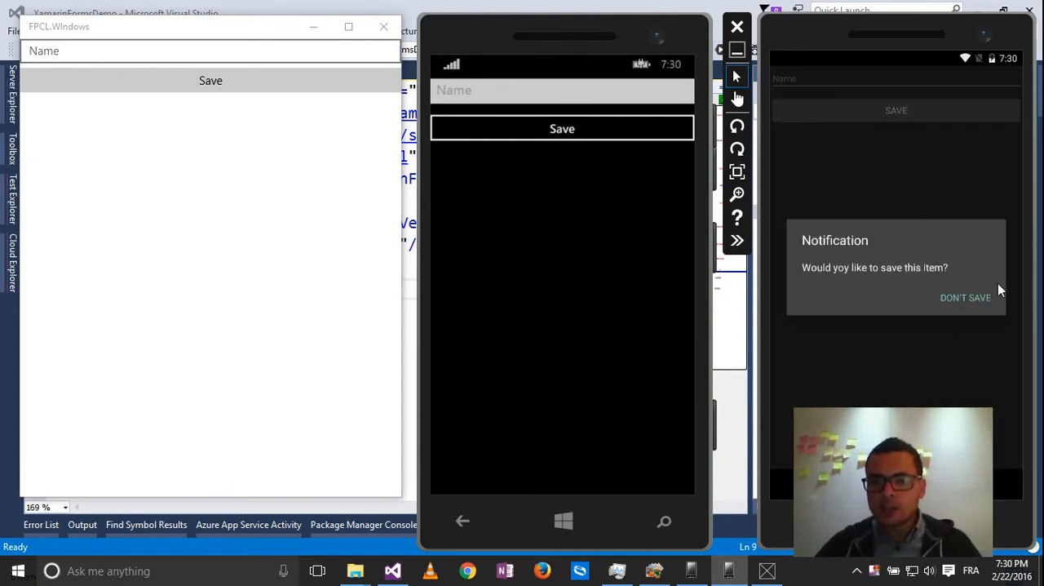
{"action": "mouse_move", "coordinate": [969, 297]}
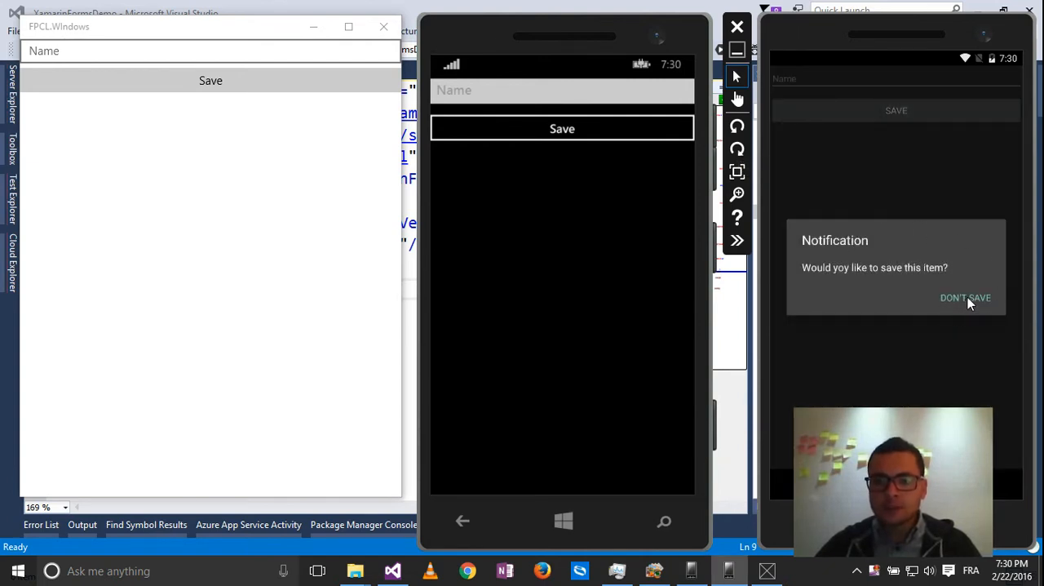
{"action": "left_click", "coordinate": [966, 297]}
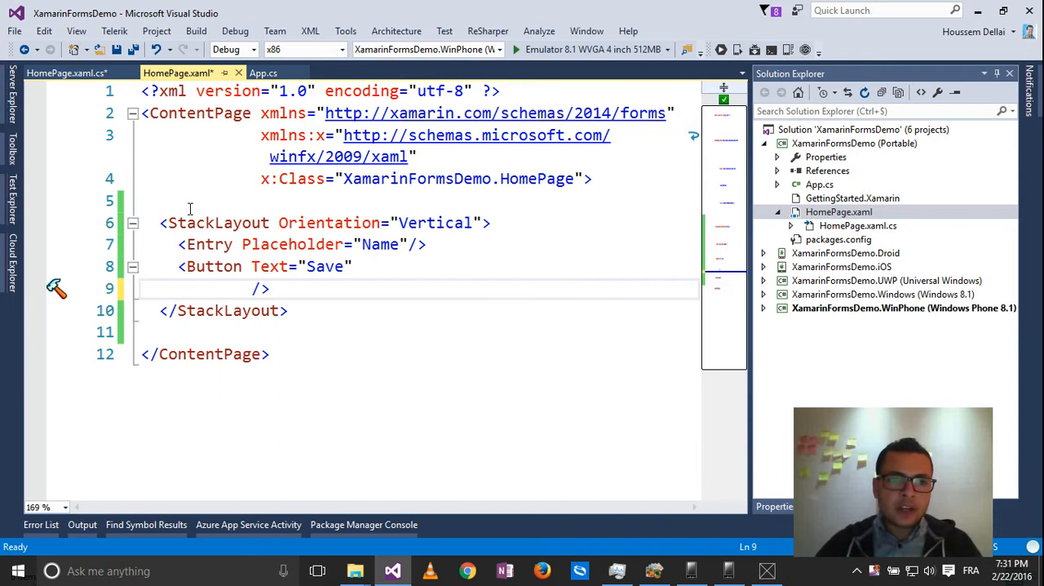
Add a Clicked attribute to the Save button in HomePage.xaml, generating the Button_OnClicked handler.
{"action": "left_click", "coordinate": [841, 212]}
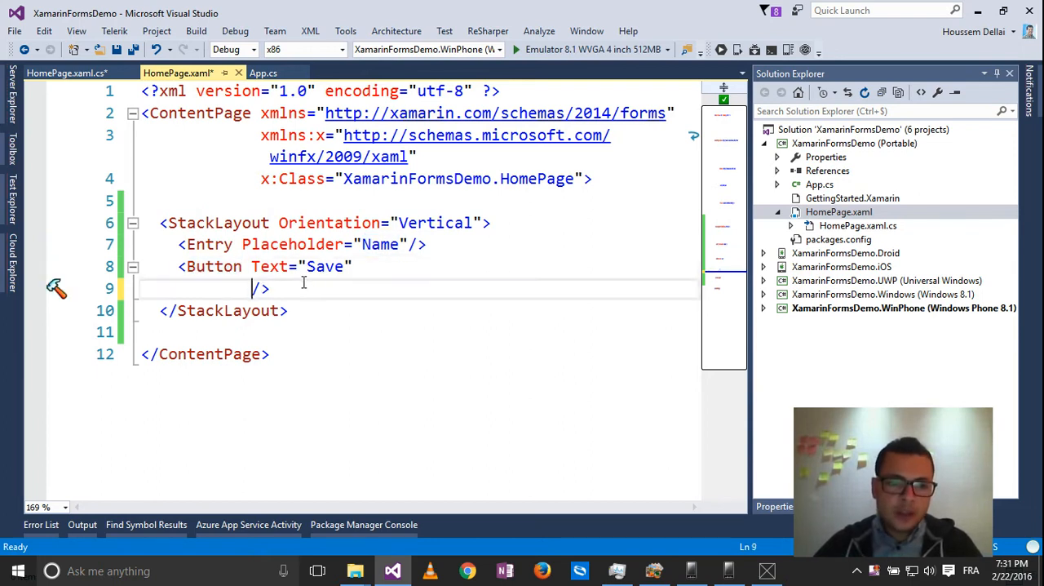
{"action": "type", "text": "Cl"}
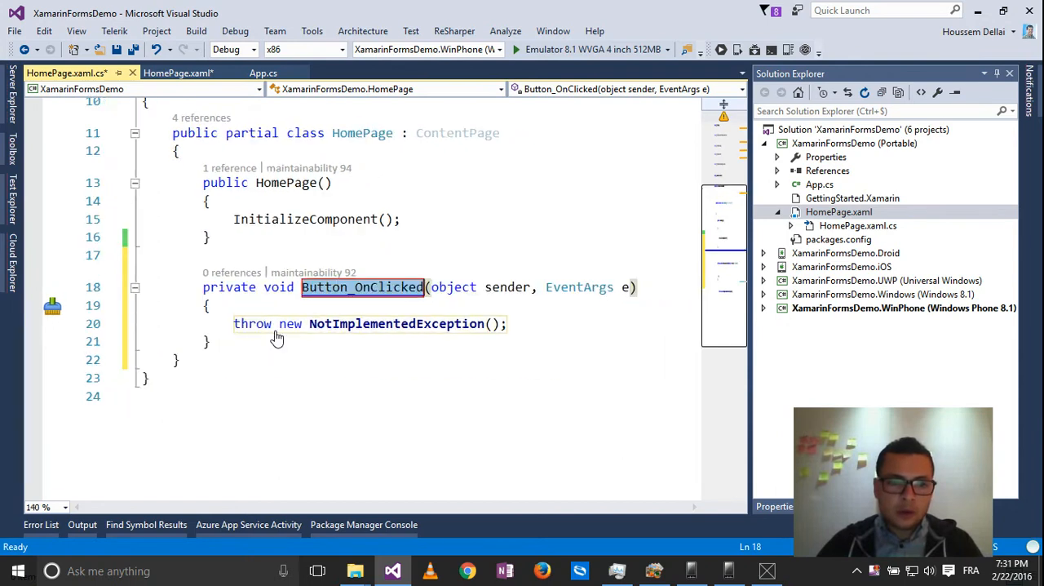
Remove the throw new NotImplementedException line and begin a DisplayAlert call in Button_OnClicked.
{"action": "left_click", "coordinate": [858, 226]}
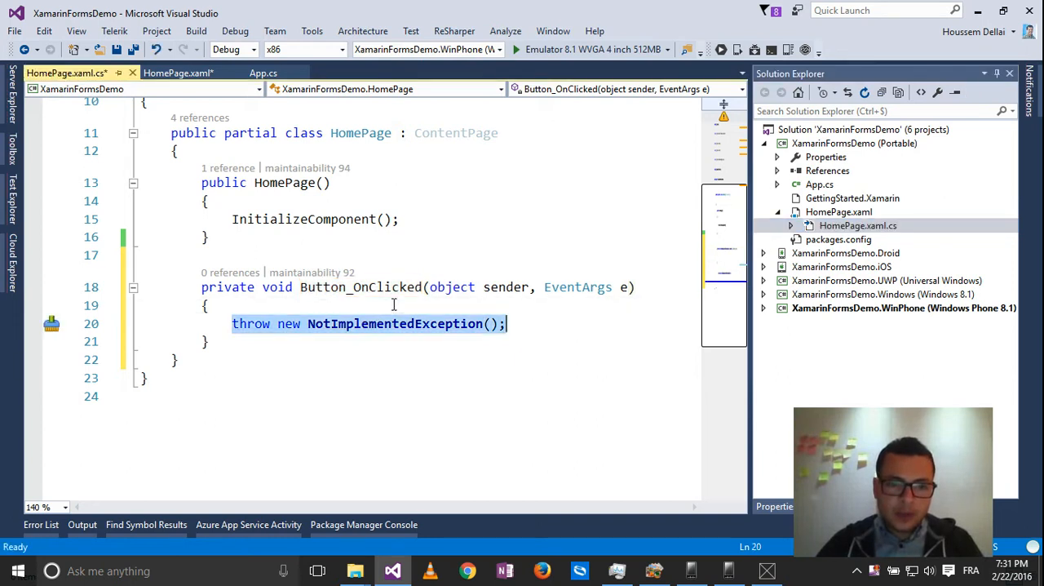
{"action": "key", "text": "Delete"}
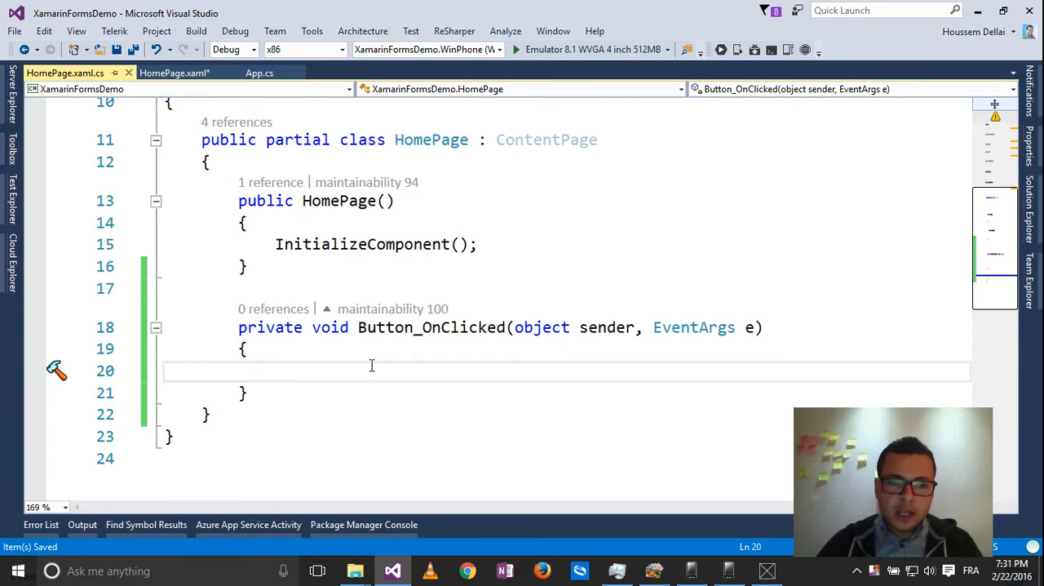
{"action": "type", "text": "DisplayAlert("}
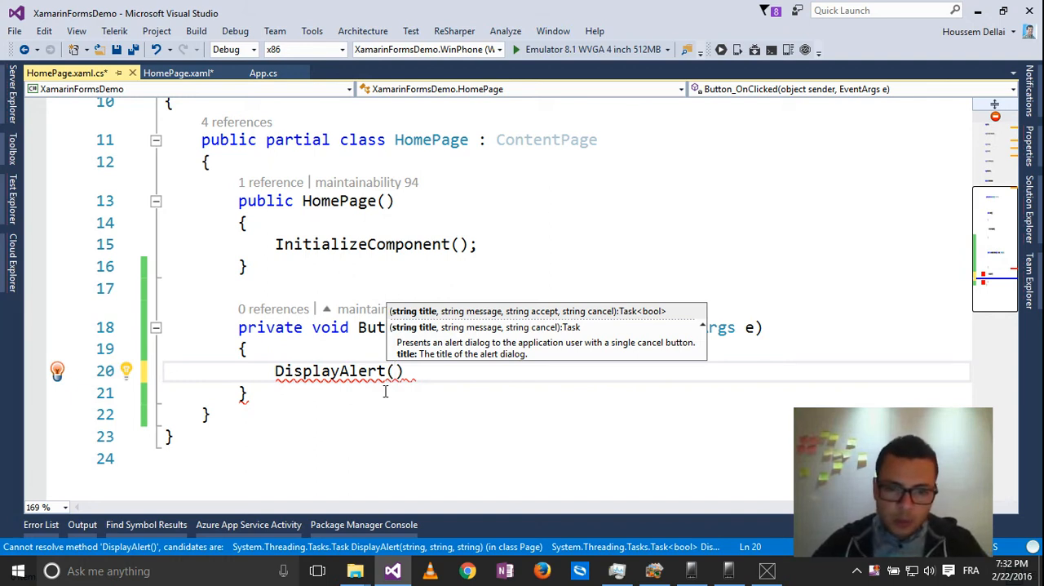
{"action": "mouse_move", "coordinate": [514, 336]}
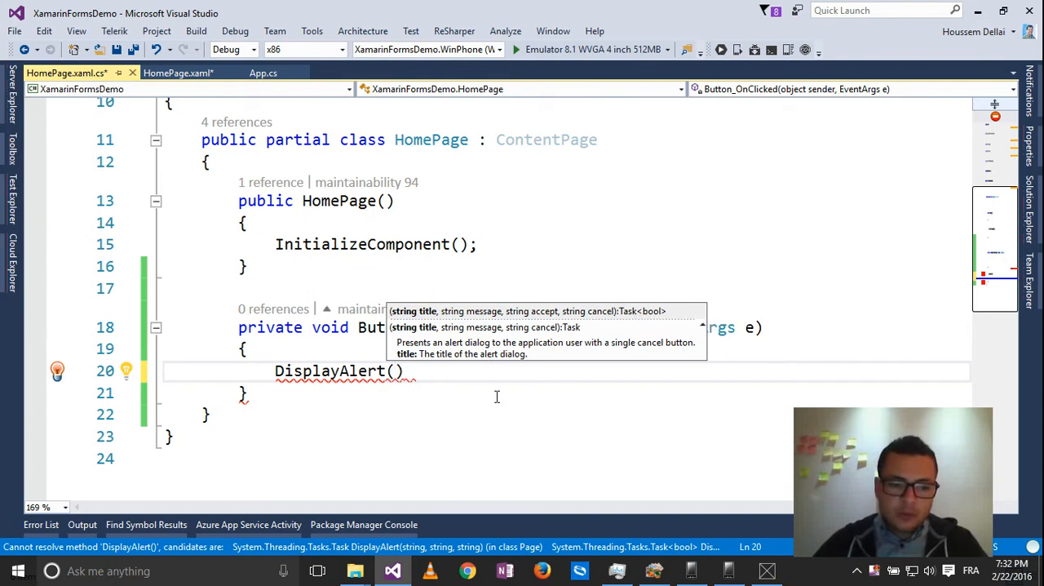
Give DisplayAlert the title "Notification" and message "Do you wan to save this item ?".
{"action": "type", "text": "\"N"}
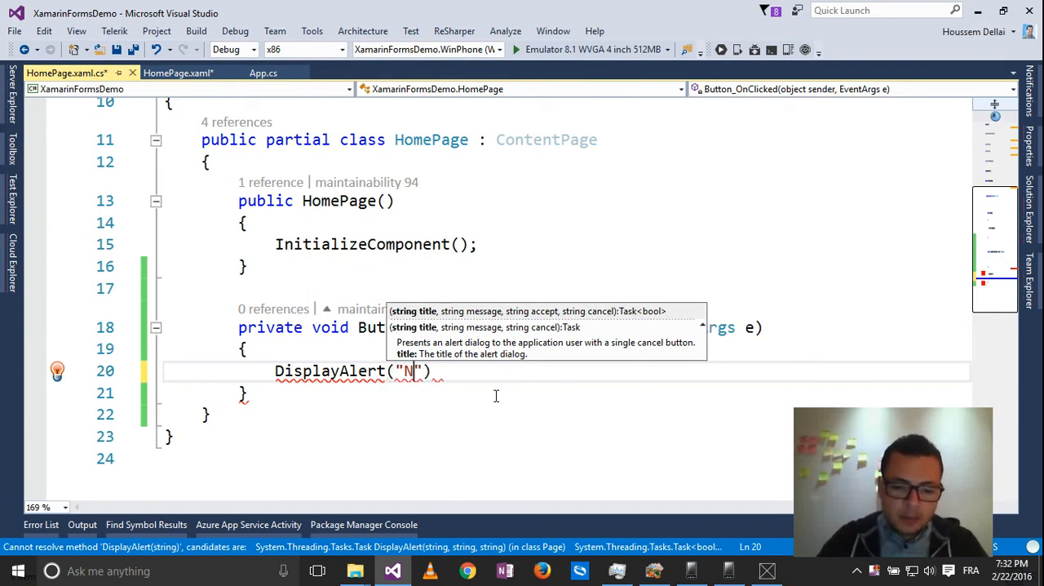
{"action": "type", "text": "otifi"}
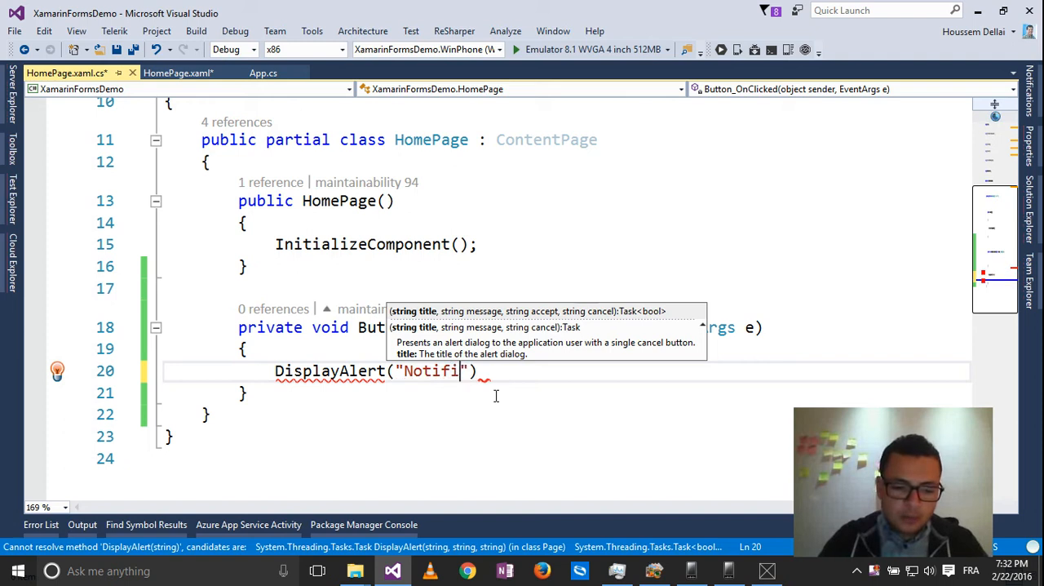
{"action": "type", "text": "cation,"}
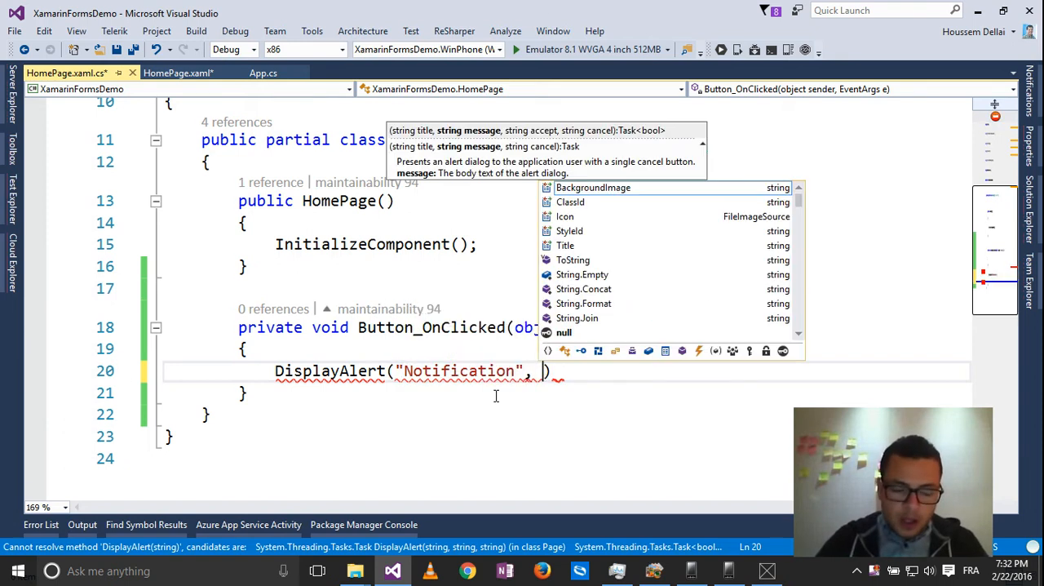
{"action": "type", "text": "\"Do you wan \""}
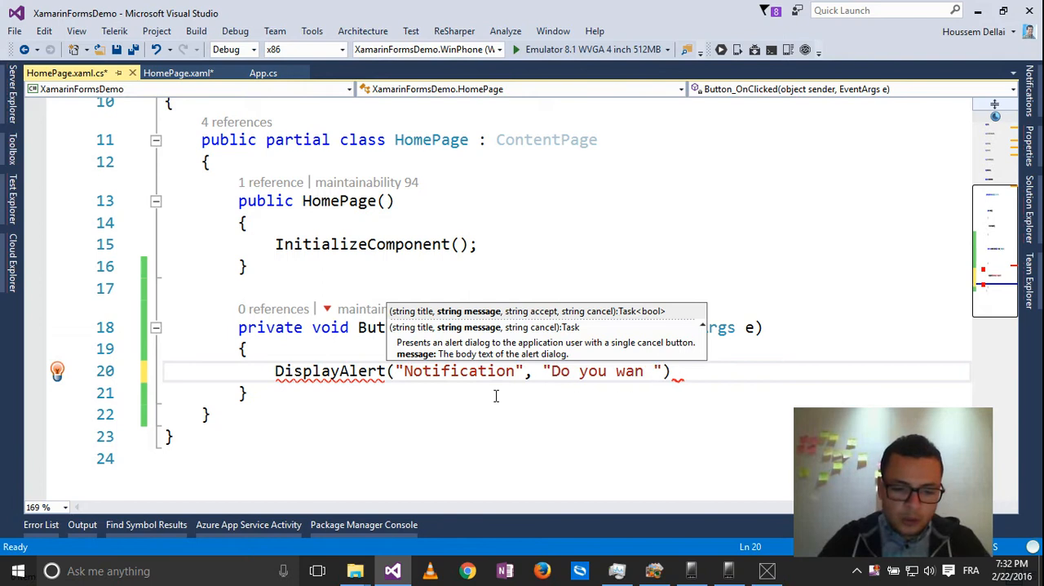
{"action": "type", "text": "to save"}
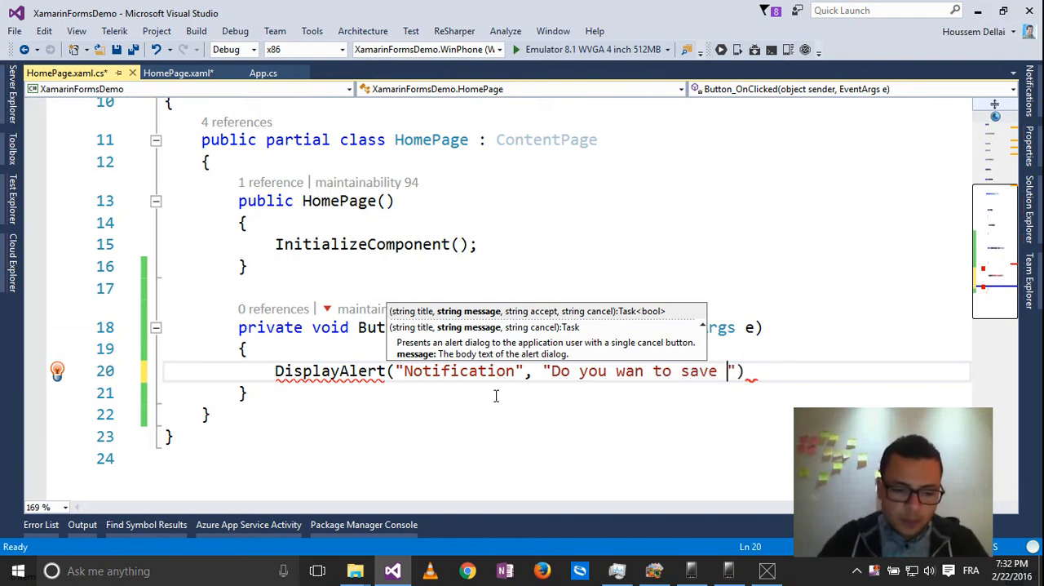
{"action": "type", "text": "this item ?"}
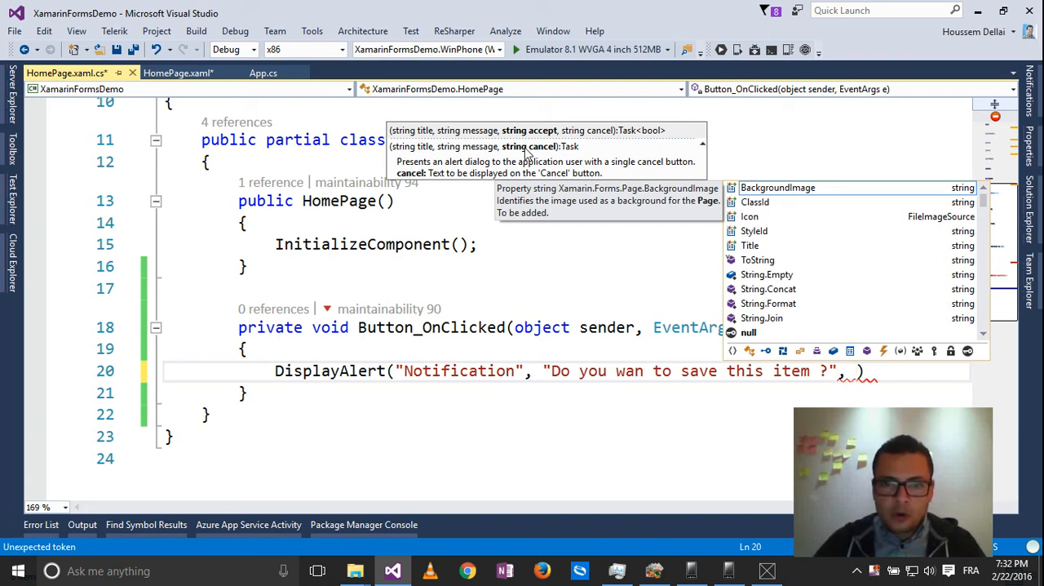
{"action": "mouse_move", "coordinate": [535, 150]}
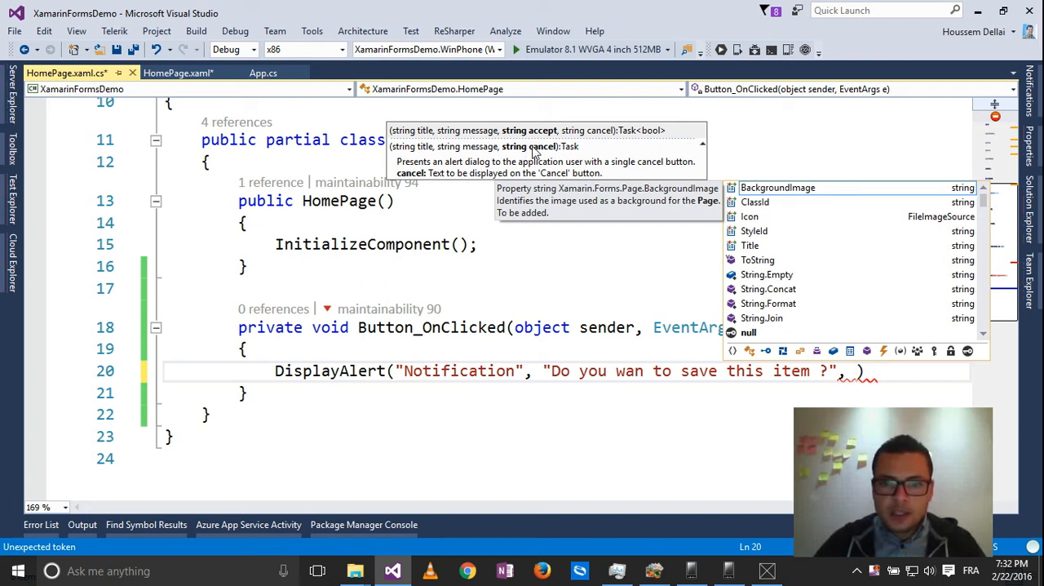
{"action": "mouse_move", "coordinate": [540, 147]}
{"action": "type", "text": "\""}
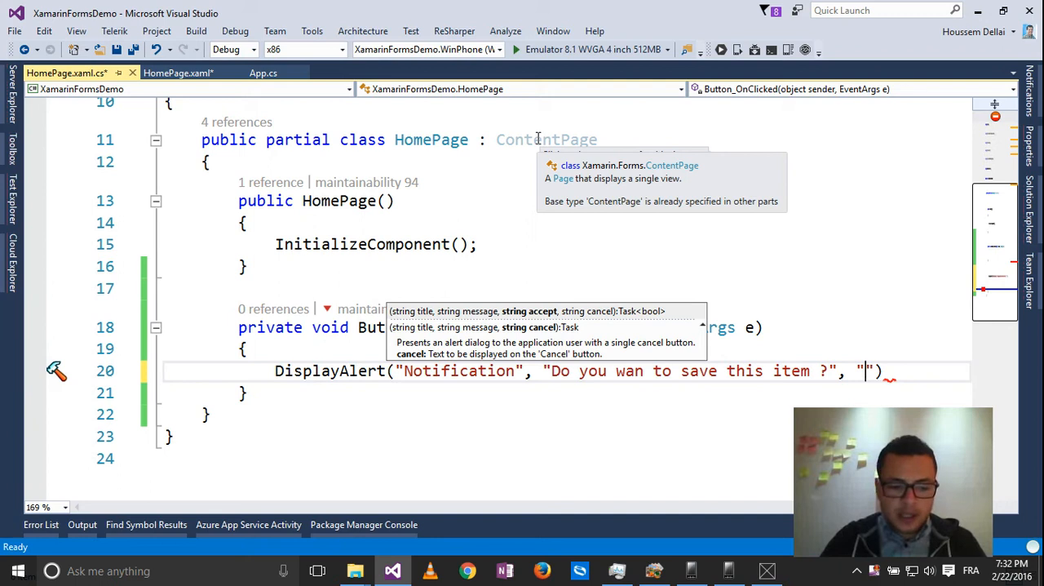
Add the "Save" and "Don't save" button arguments, each on its own line.
{"action": "type", "text": "Save\", \"Don'"}
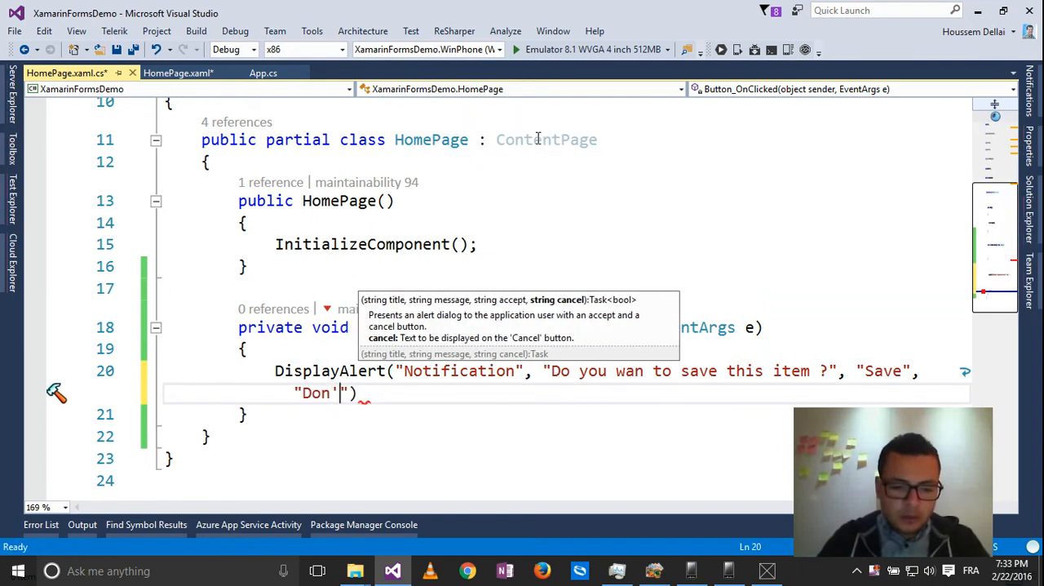
{"action": "type", "text": "t save"}
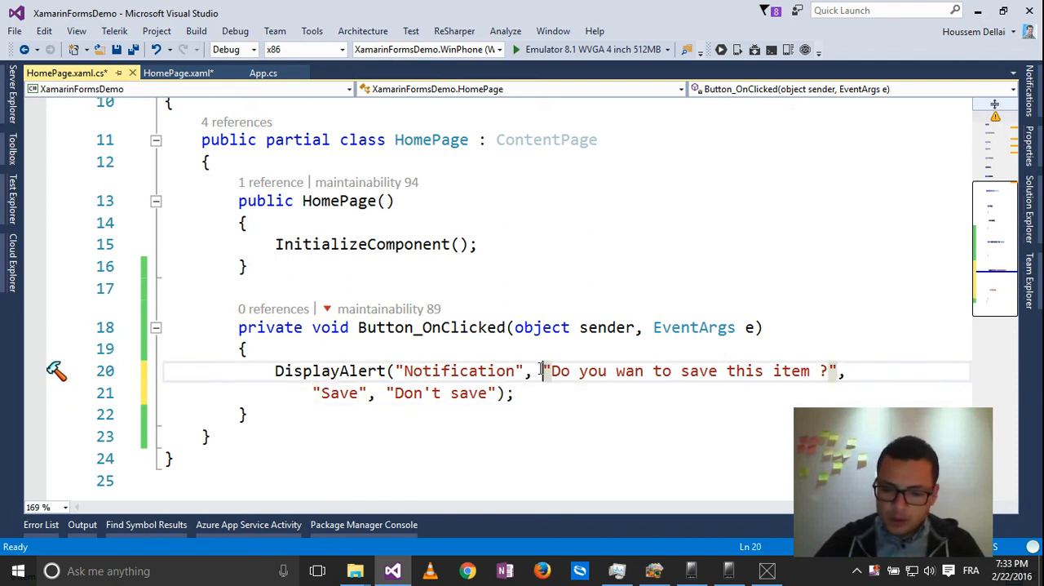
{"action": "key", "text": "Enter"}
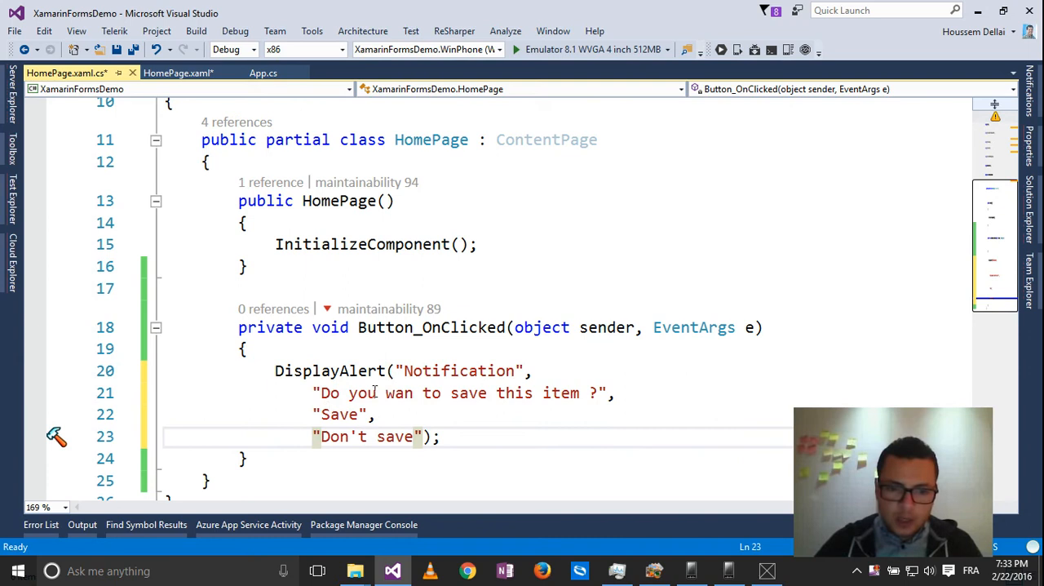
{"action": "double_click", "coordinate": [461, 371]}
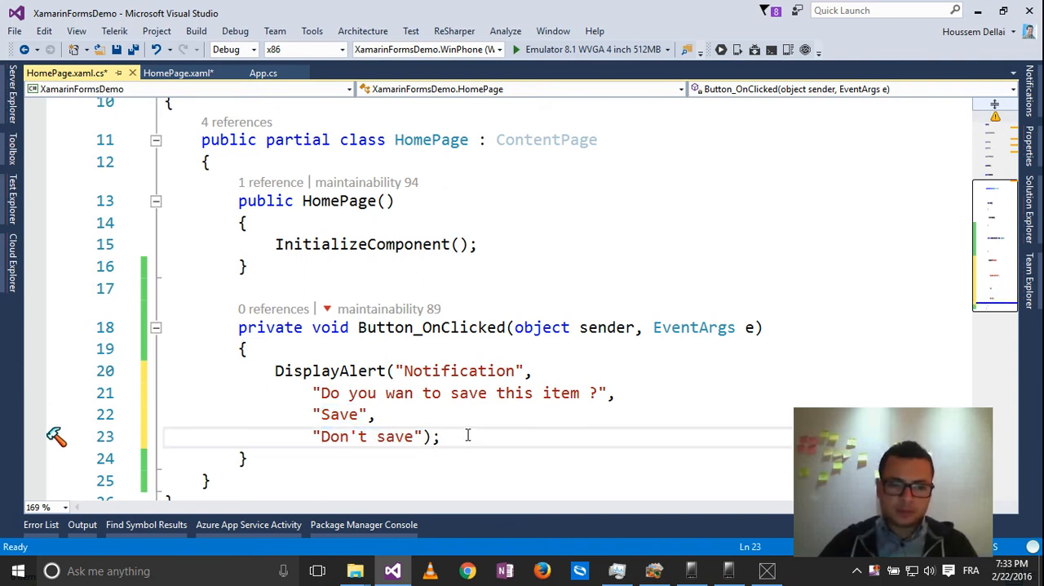
{"action": "mouse_move", "coordinate": [450, 424]}
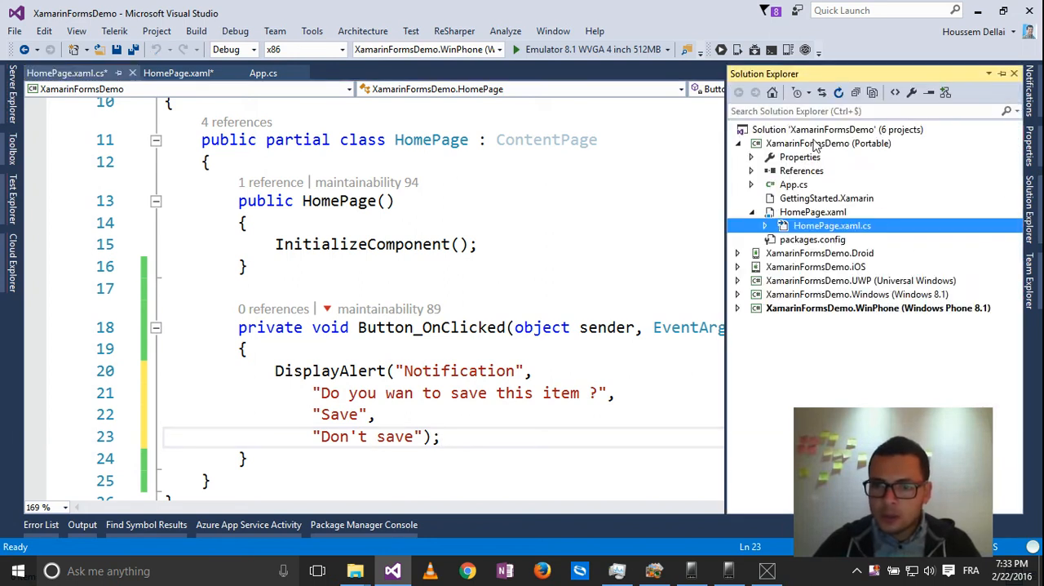
Set the solution to Multiple startup projects so Android, UWP and Windows Phone launch together.
{"action": "right_click", "coordinate": [829, 129]}
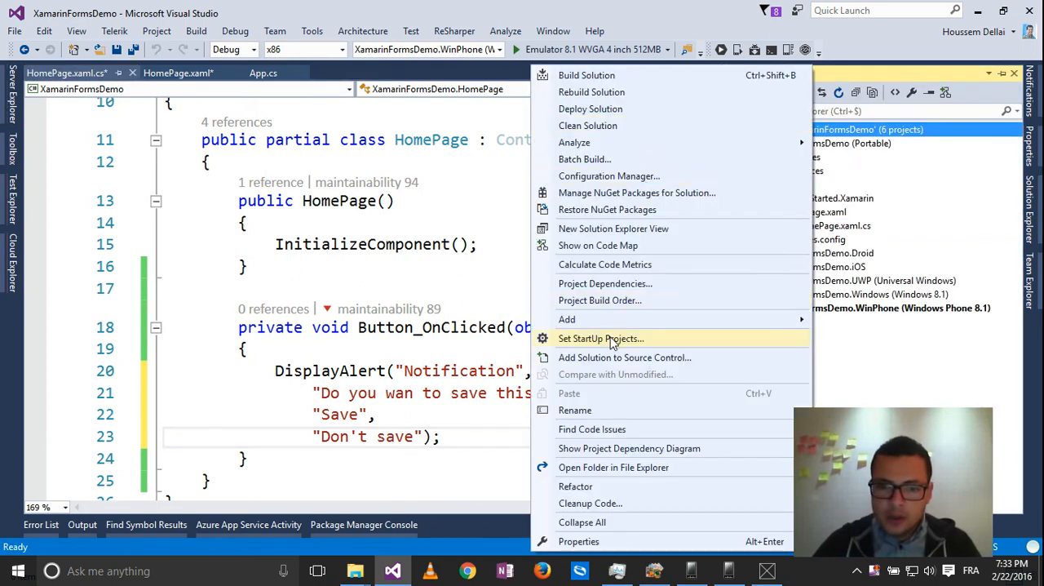
{"action": "left_click", "coordinate": [600, 339]}
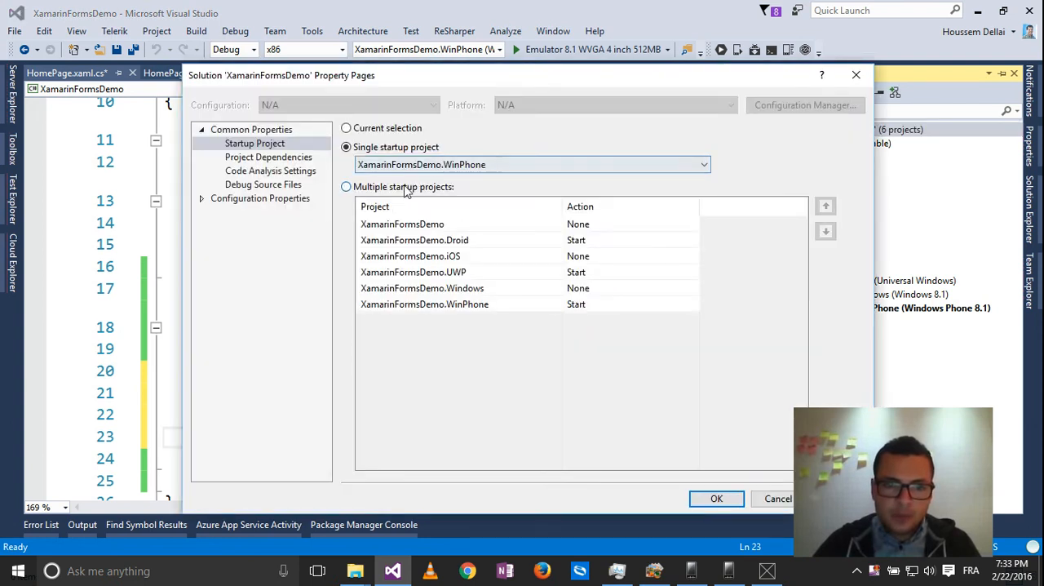
{"action": "left_click", "coordinate": [346, 186]}
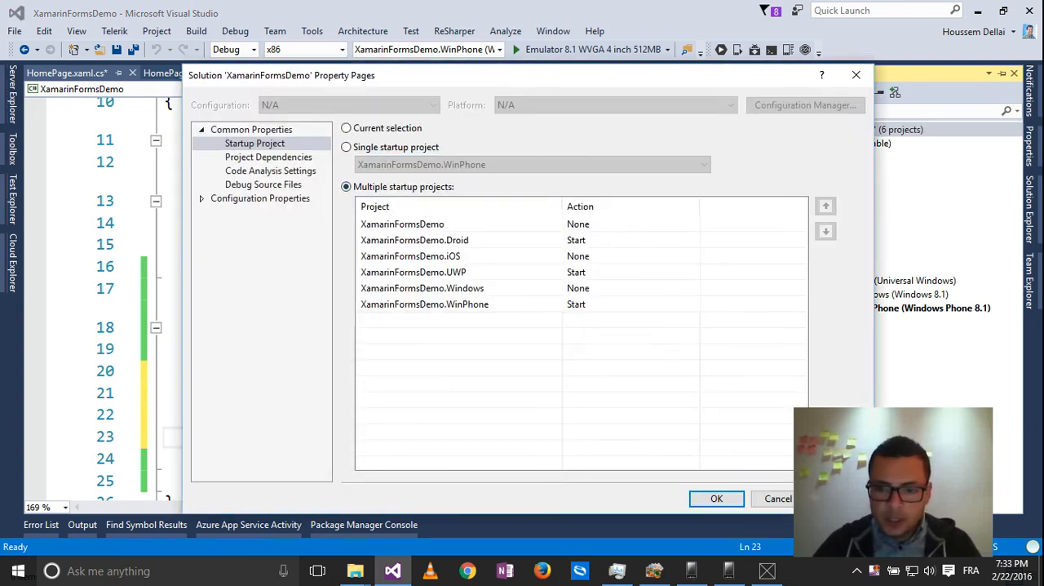
{"action": "left_click", "coordinate": [716, 499]}
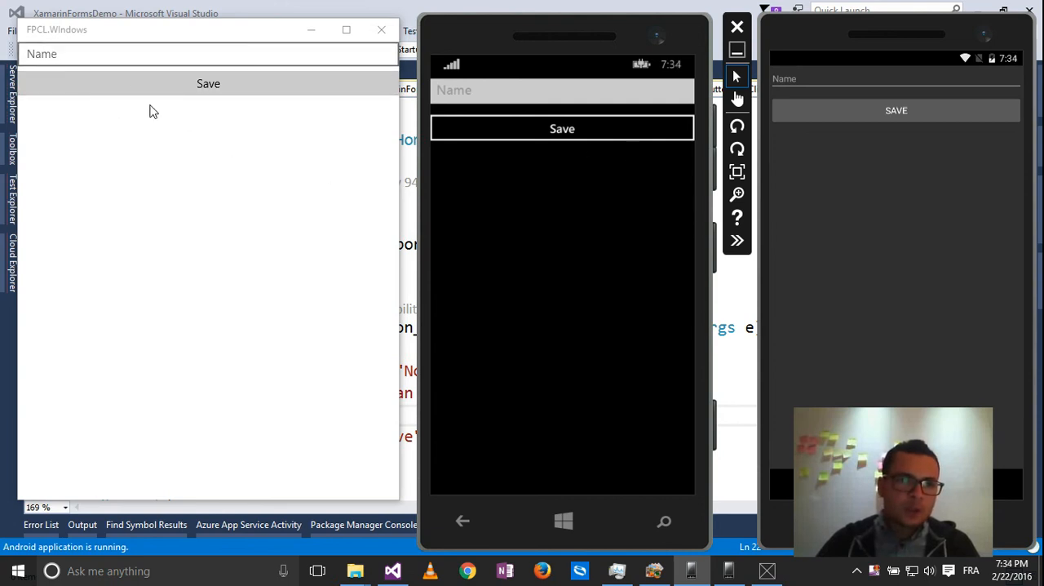
Trigger the notification in the Windows app and accept with Save, then raise it in the next app.
{"action": "left_click", "coordinate": [209, 83]}
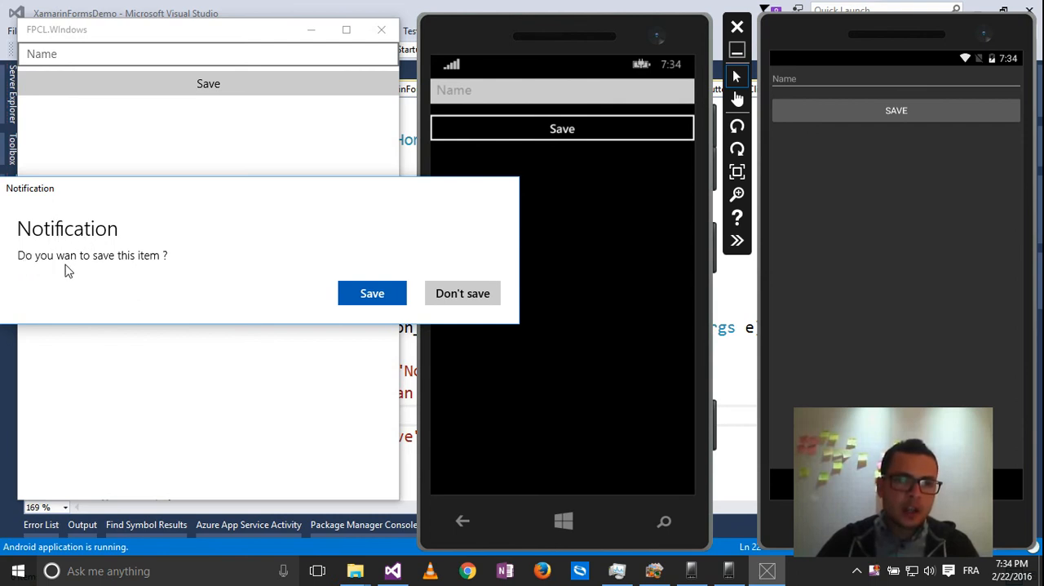
{"action": "mouse_move", "coordinate": [364, 300]}
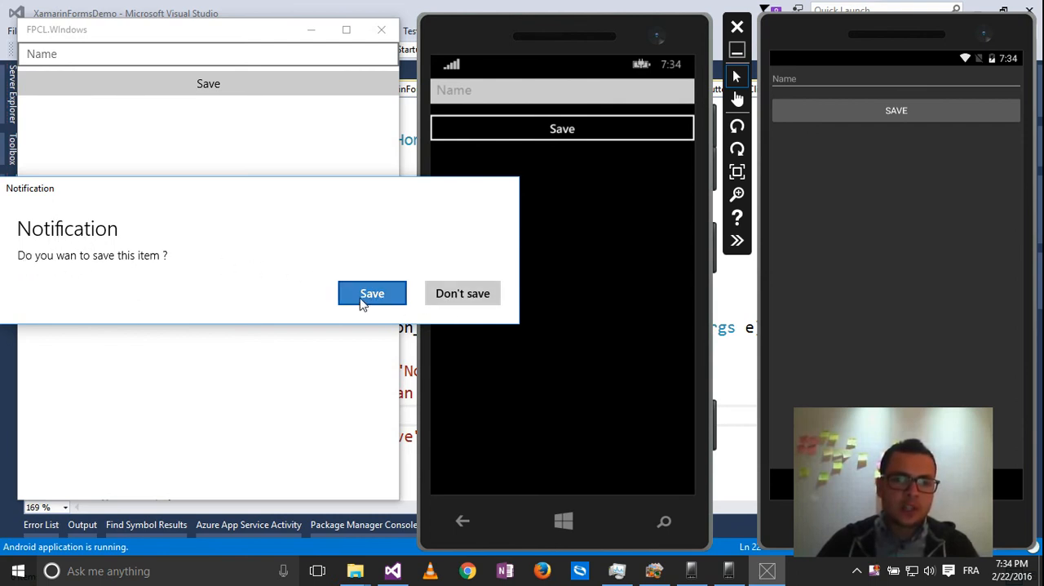
{"action": "left_click", "coordinate": [372, 294]}
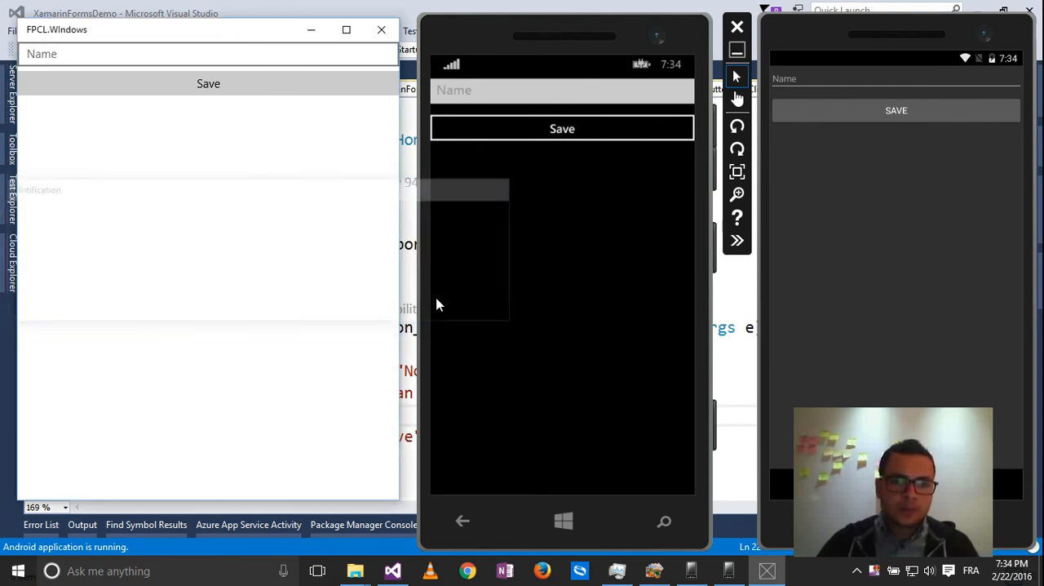
{"action": "left_click", "coordinate": [561, 128]}
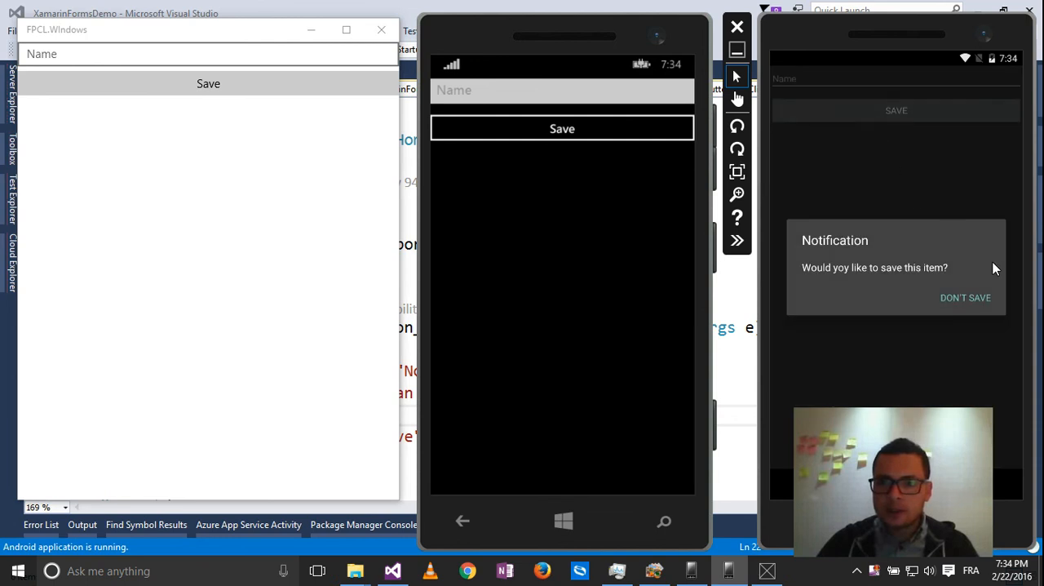
{"action": "mouse_move", "coordinate": [950, 281]}
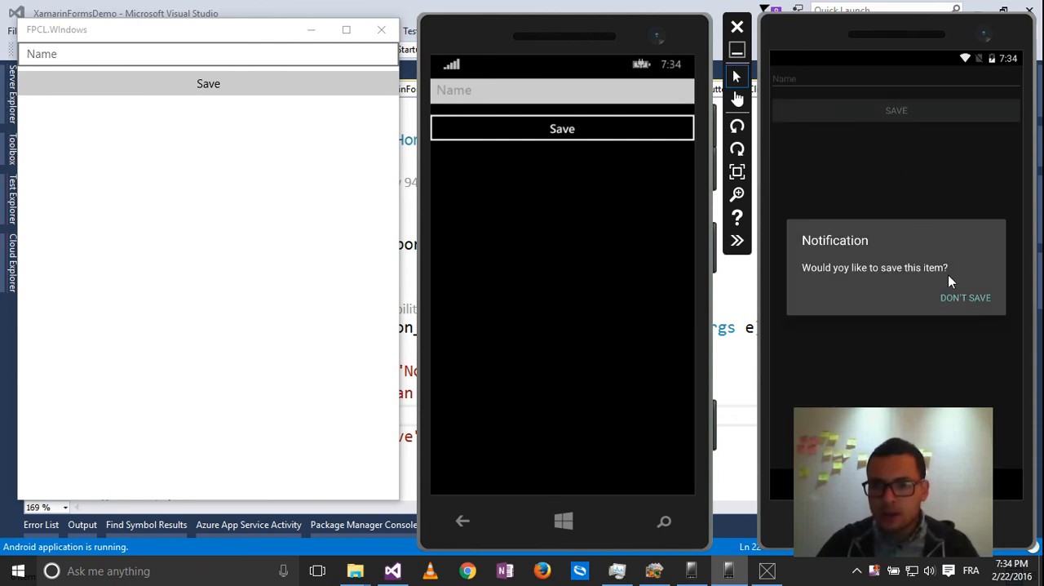
{"action": "mouse_move", "coordinate": [940, 297]}
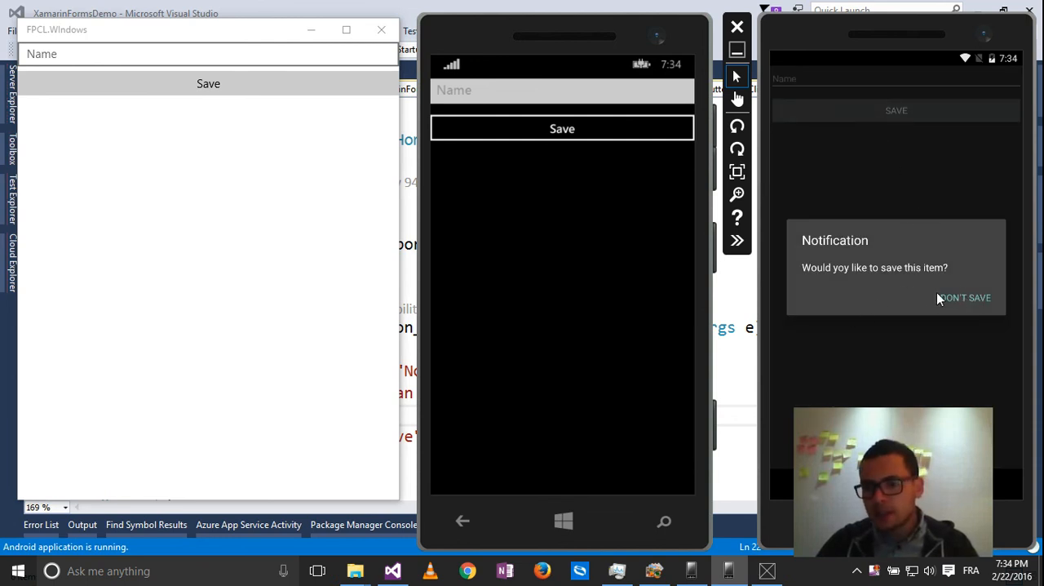
{"action": "mouse_move", "coordinate": [930, 297]}
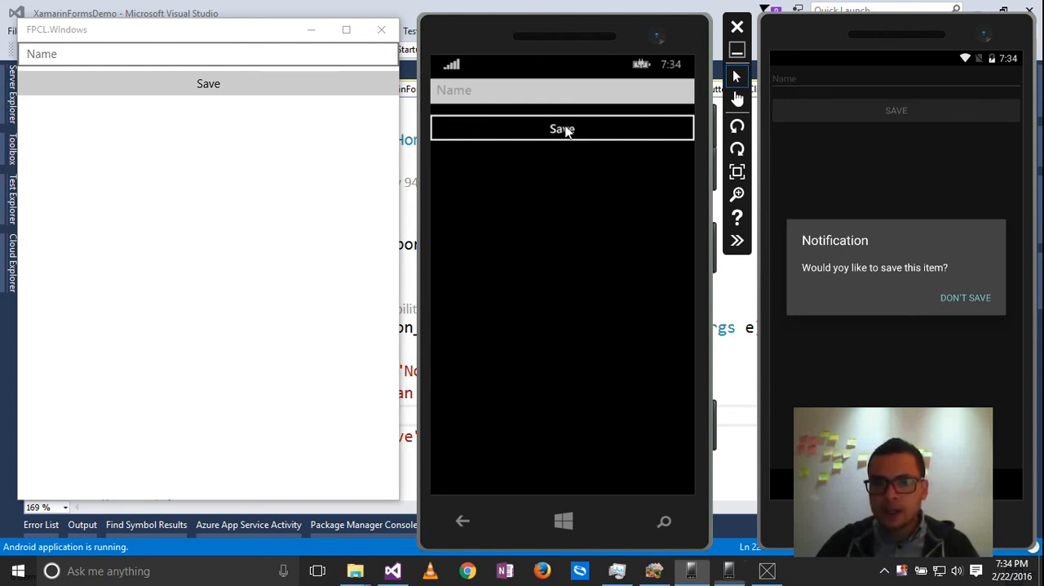
Trigger the notification on Windows Phone and Android, choosing Don't save and reopening it on Android.
{"action": "left_click", "coordinate": [562, 129]}
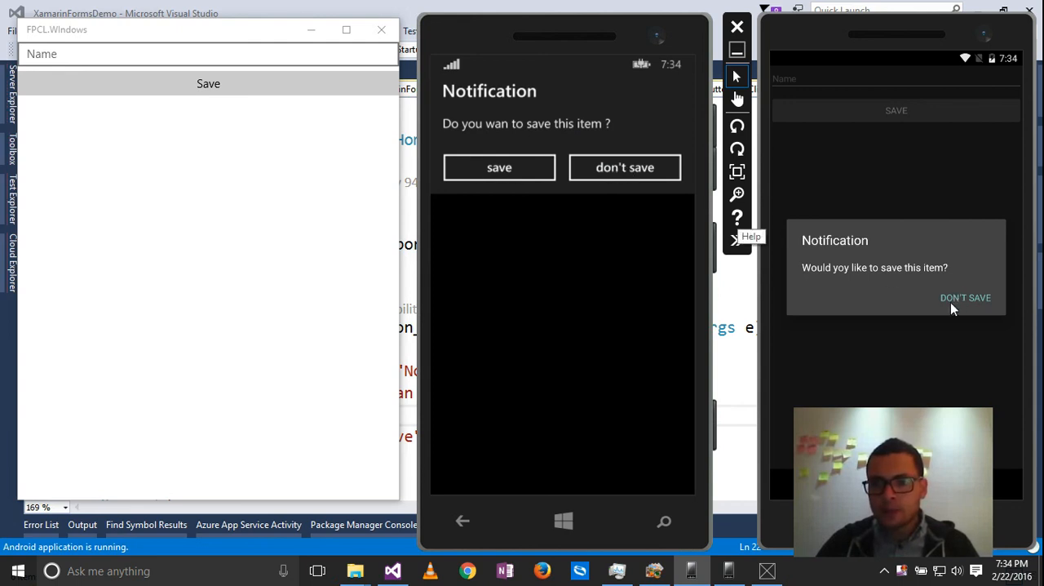
{"action": "left_click", "coordinate": [966, 297]}
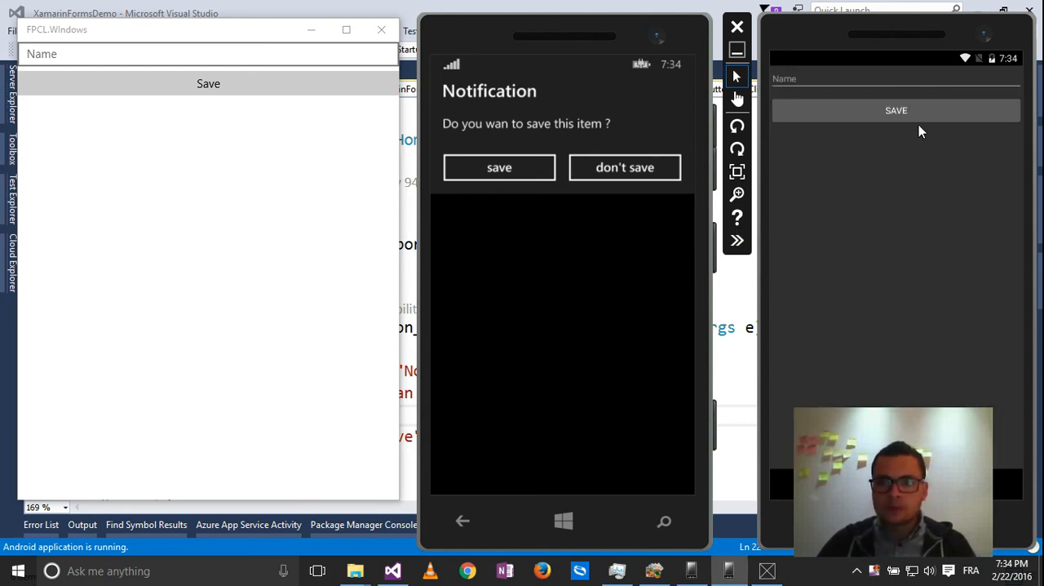
{"action": "left_click", "coordinate": [896, 111]}
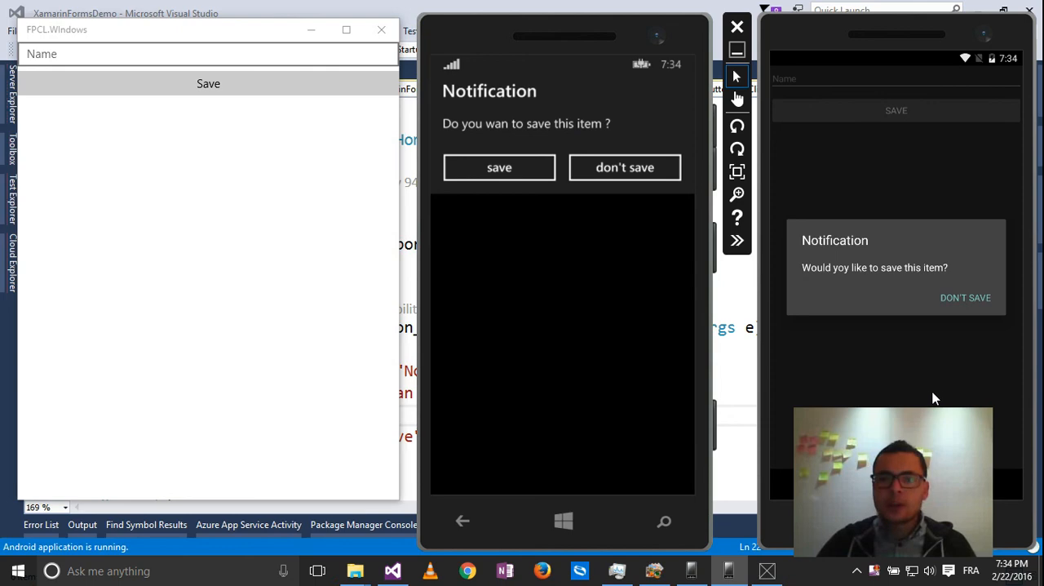